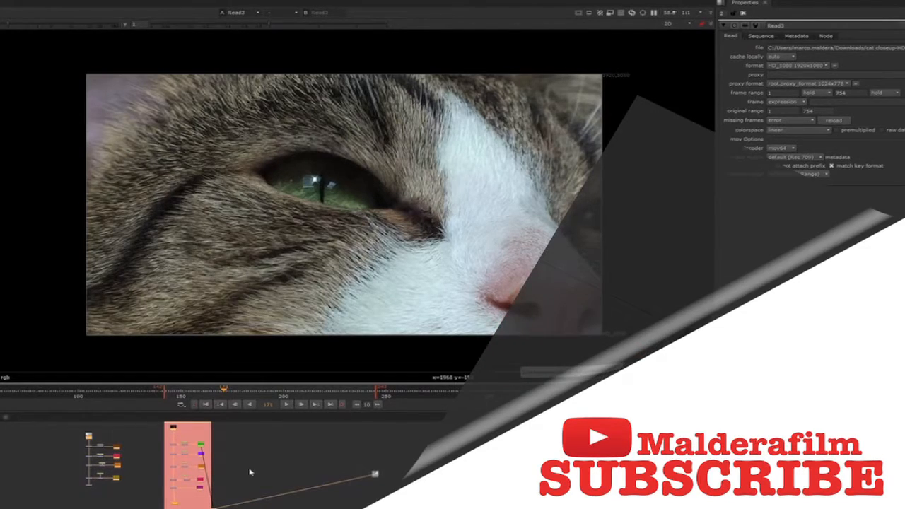
Step: Select the cat footage Read node so the node search lists Constant and colour nodes beside it
{"action": "left_click", "coordinate": [285, 404]}
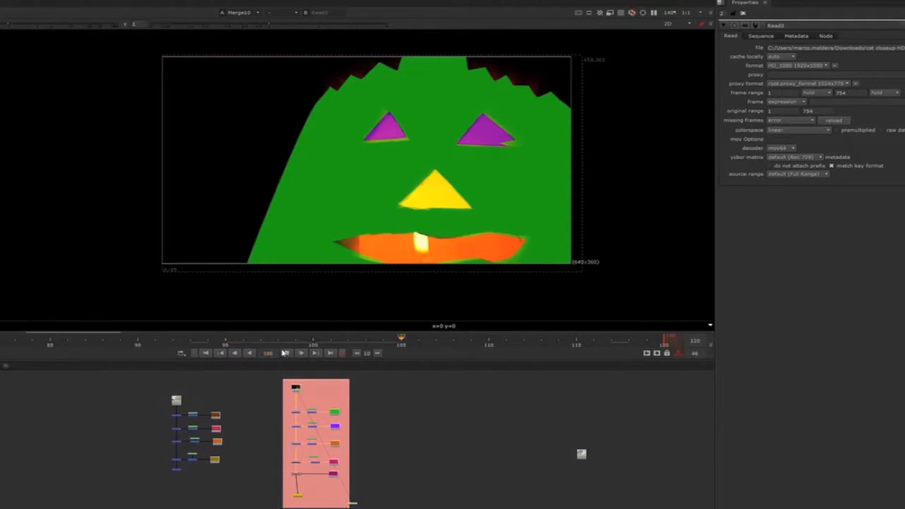
{"action": "mouse_move", "coordinate": [286, 354]}
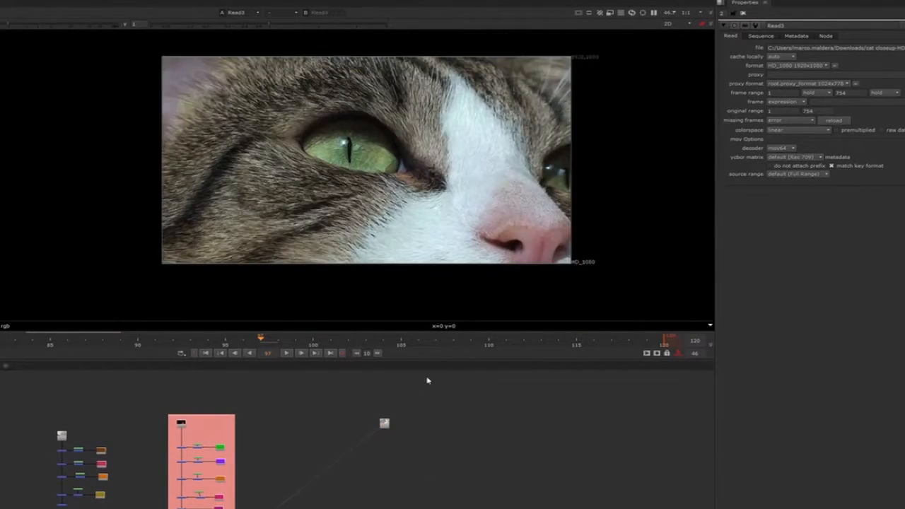
{"action": "mouse_move", "coordinate": [459, 452]}
{"action": "type", "text": "co"}
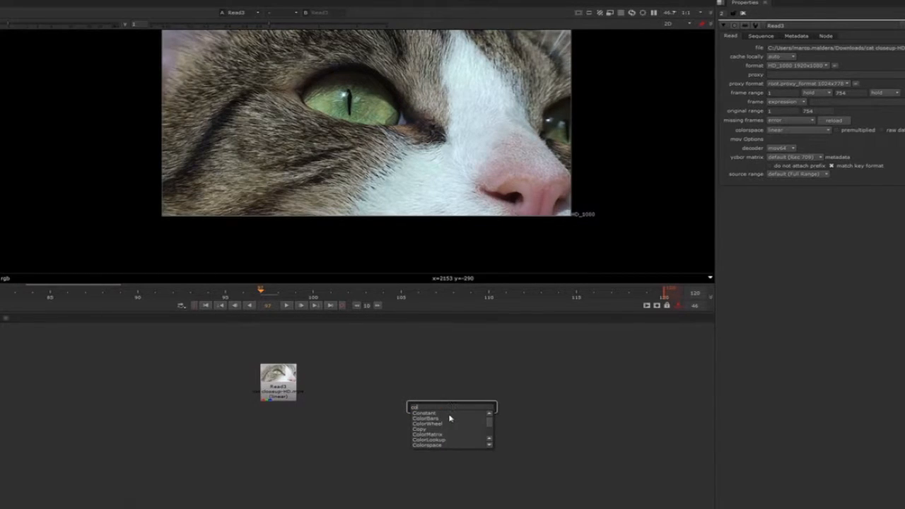
Step: Place a Constant node beside the cat footage and set its colour to solid blue
{"action": "left_click", "coordinate": [424, 413]}
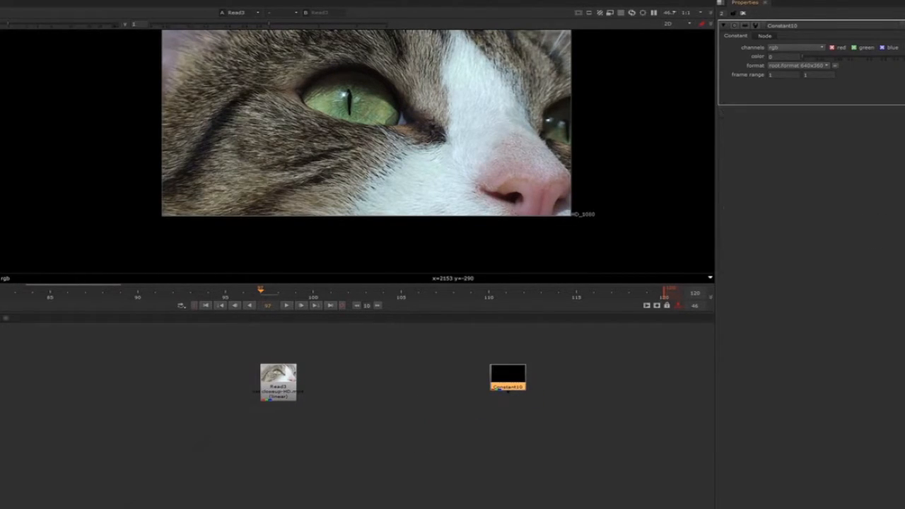
{"action": "left_click_drag", "start_coordinate": [508, 376], "coordinate": [468, 380]}
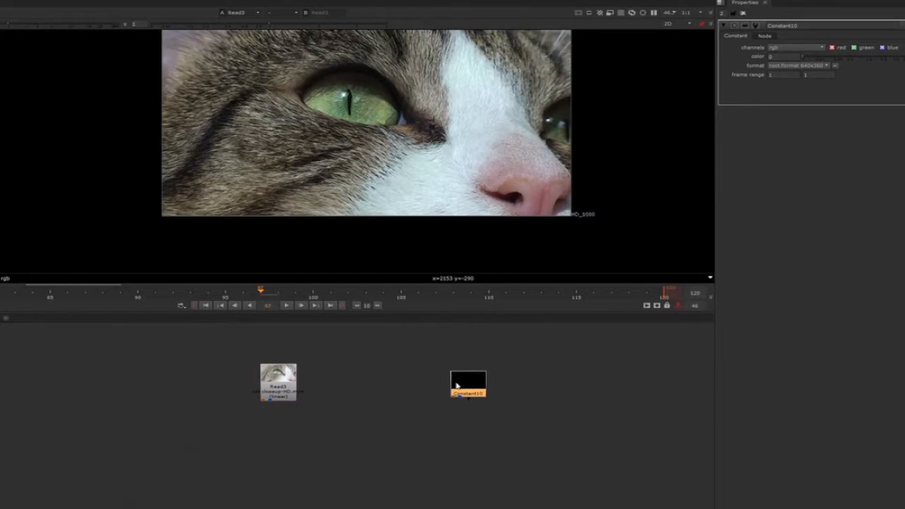
{"action": "left_click", "coordinate": [757, 57]}
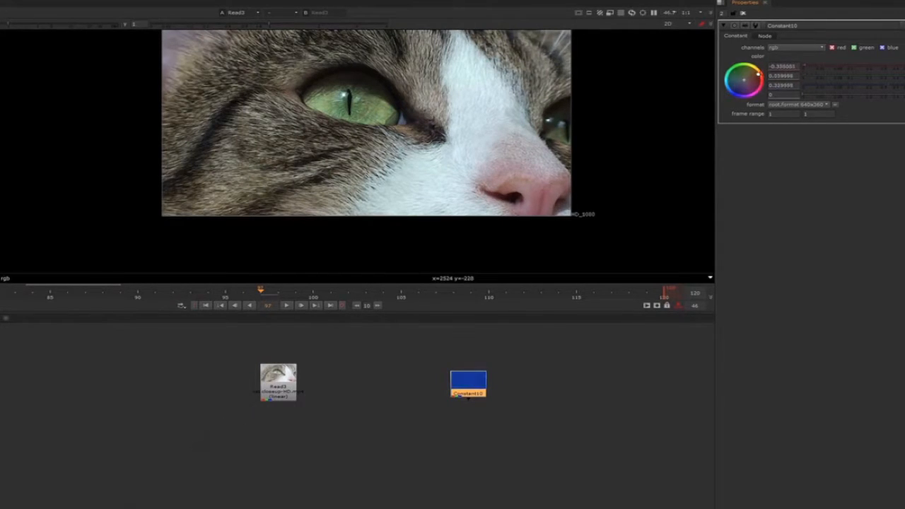
{"action": "left_click_drag", "start_coordinate": [467, 384], "coordinate": [475, 408]}
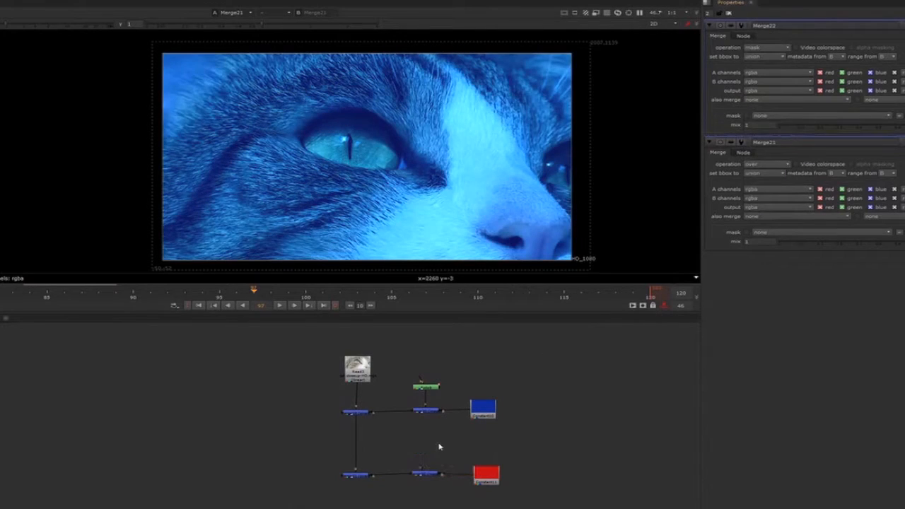
Step: Draw a Bezier roto shape around the cat's eye and merge it as a flat yellow tint
{"action": "left_click", "coordinate": [427, 450]}
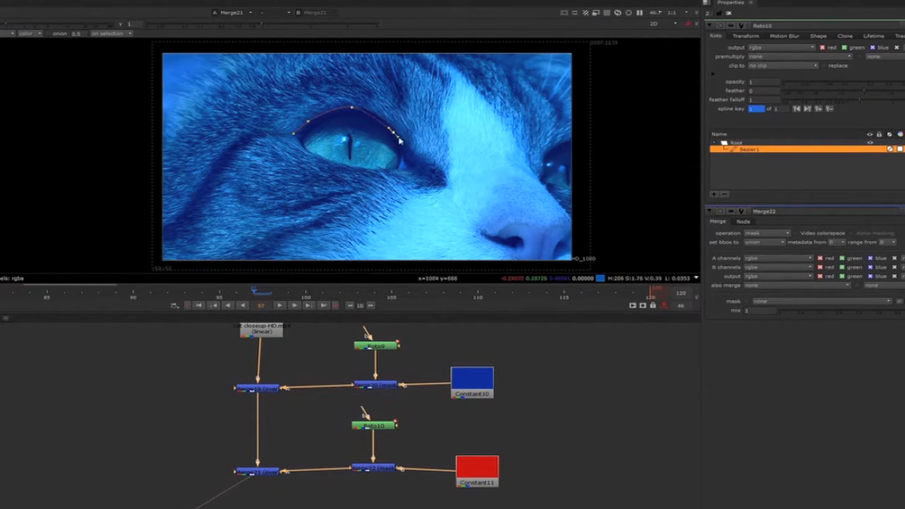
{"action": "left_click_drag", "start_coordinate": [399, 142], "coordinate": [403, 173]}
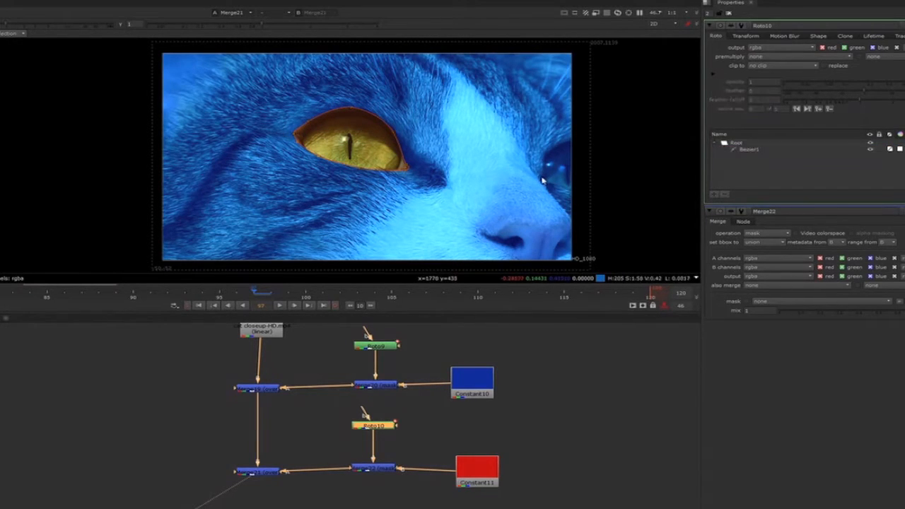
{"action": "left_click", "coordinate": [373, 424]}
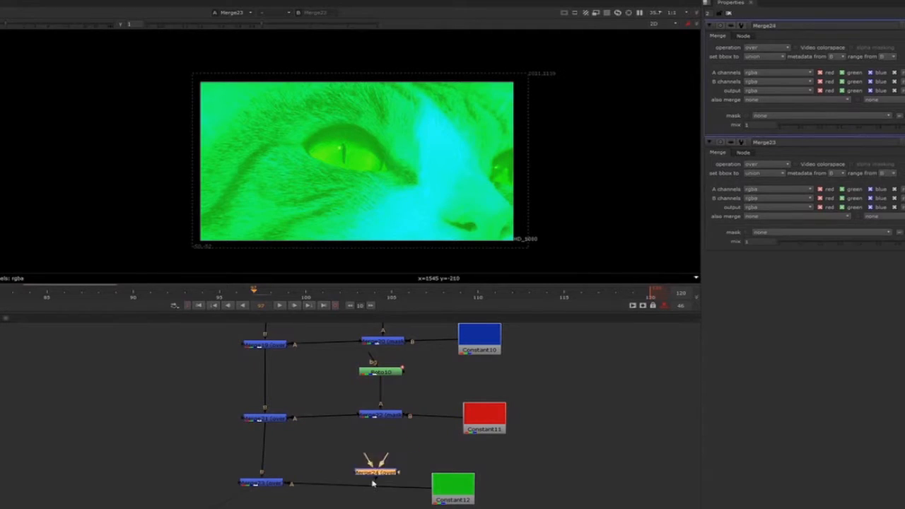
Step: Add a green Constant branch with a Roto mask outlining the cat's nose
{"action": "left_click", "coordinate": [376, 467]}
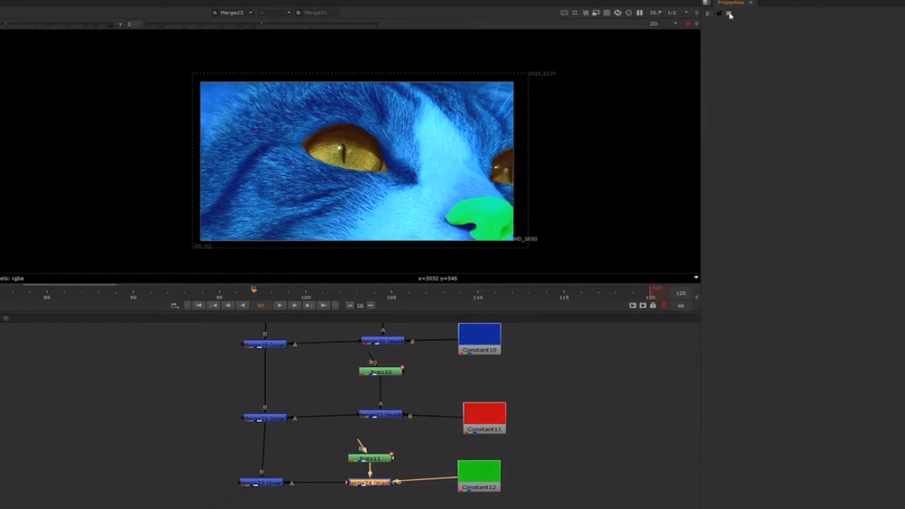
{"action": "left_click", "coordinate": [479, 474]}
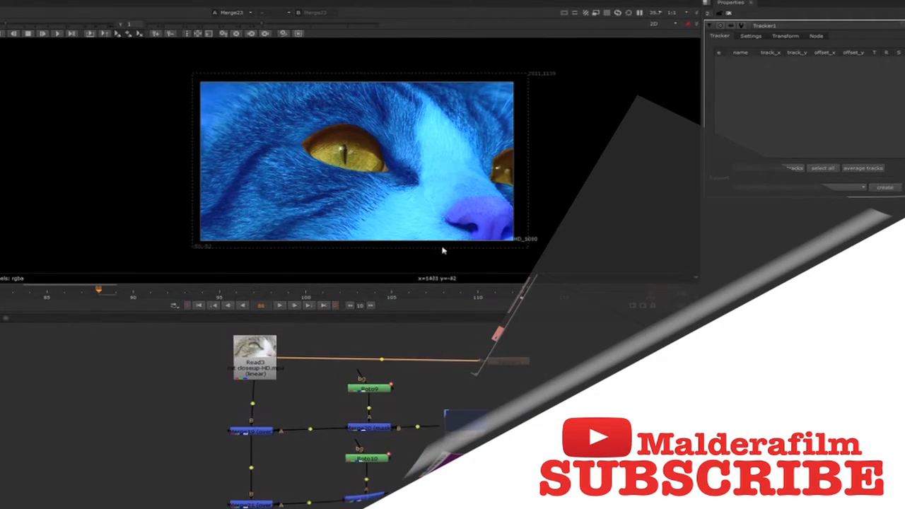
Step: Place a track point on the cat's nose and track it forward through the shot
{"action": "left_click", "coordinate": [474, 224]}
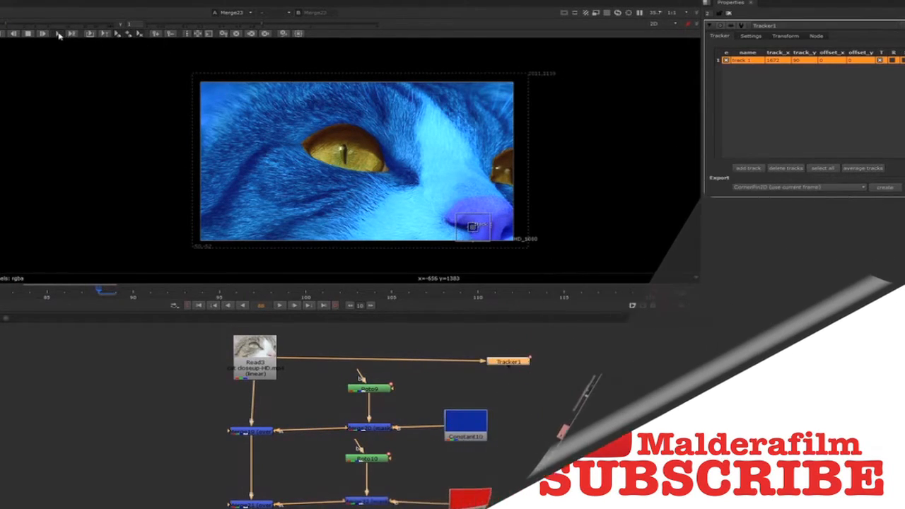
{"action": "left_click", "coordinate": [42, 34]}
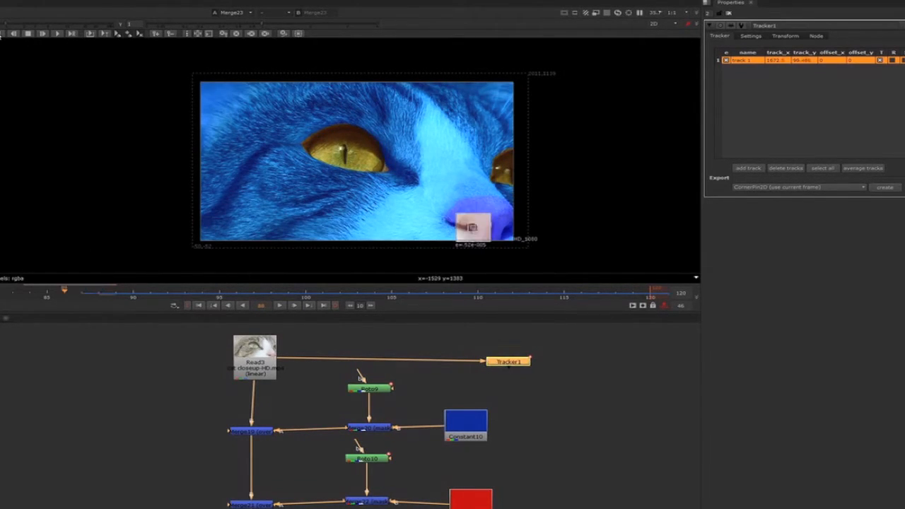
{"action": "left_click", "coordinate": [28, 34]}
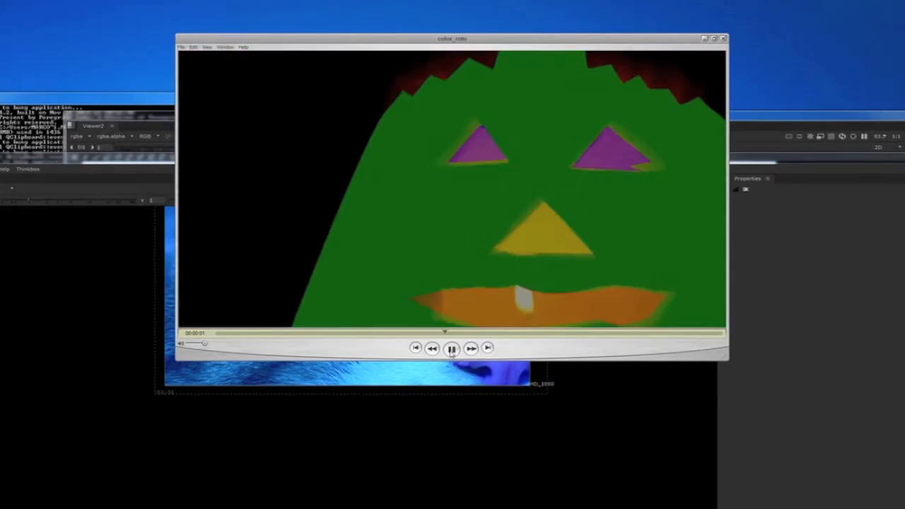
Step: Pause and resume the rendered flat-coloured face clip in the media player
{"action": "left_click", "coordinate": [453, 348]}
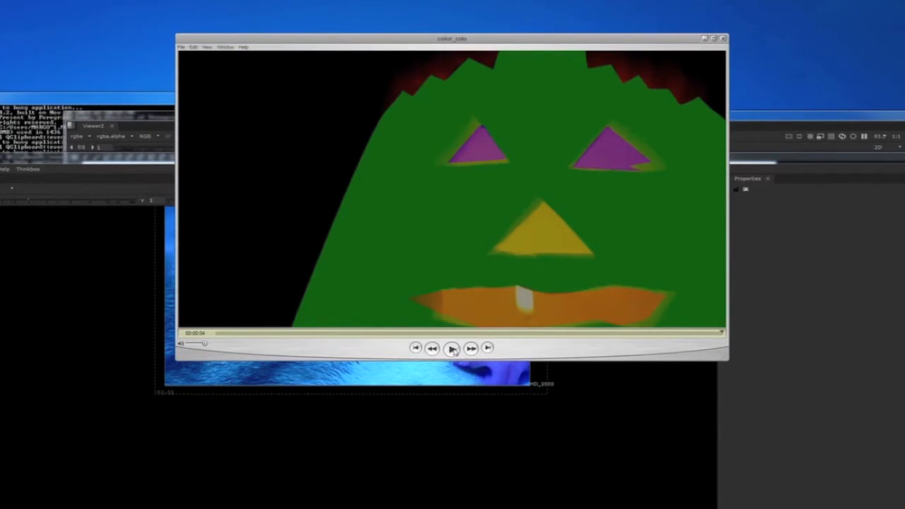
{"action": "left_click", "coordinate": [452, 347]}
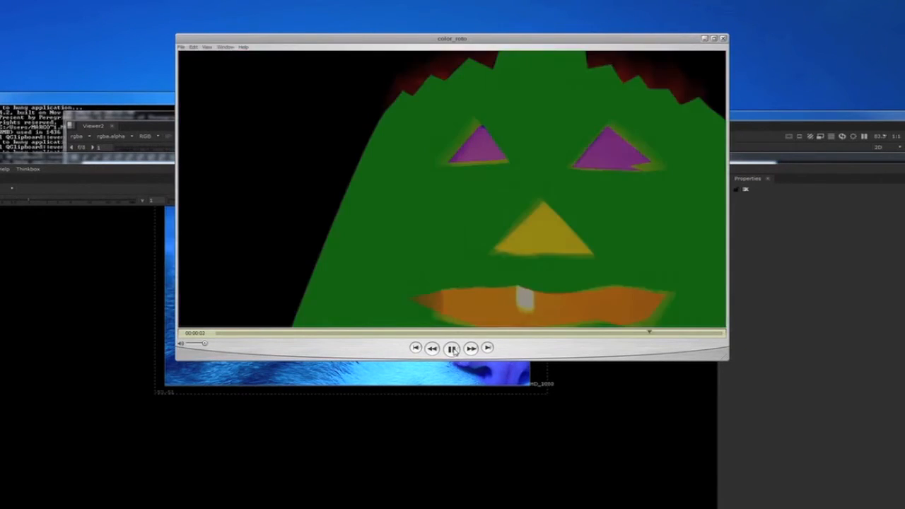